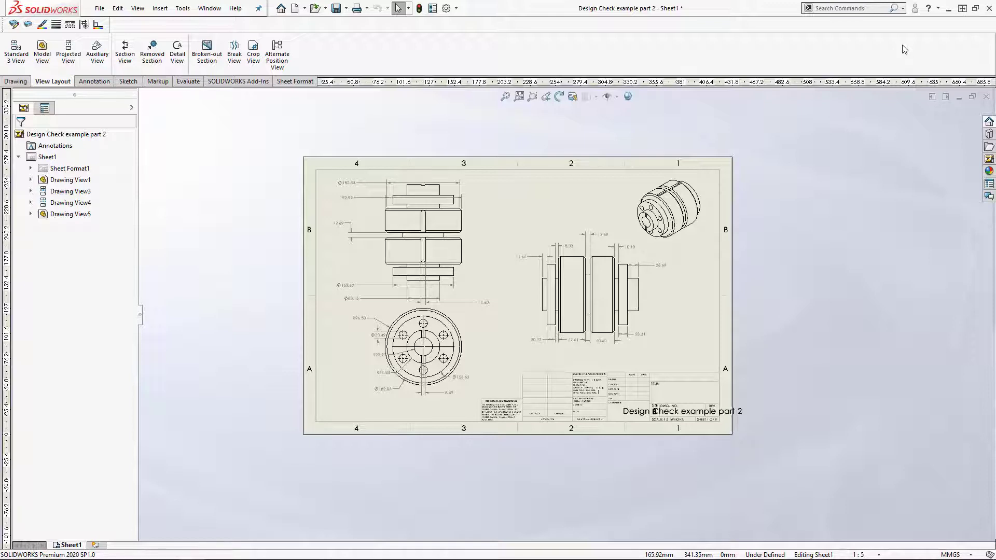
- Tick SOLIDWORKS Design Checker in the Add-Ins manager and confirm
click(182, 8)
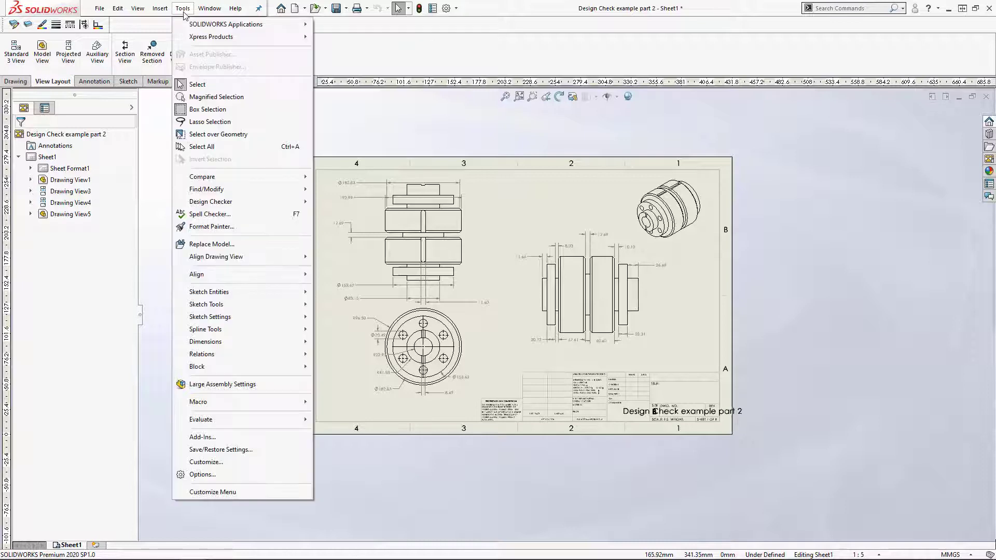
mouse_move(225, 444)
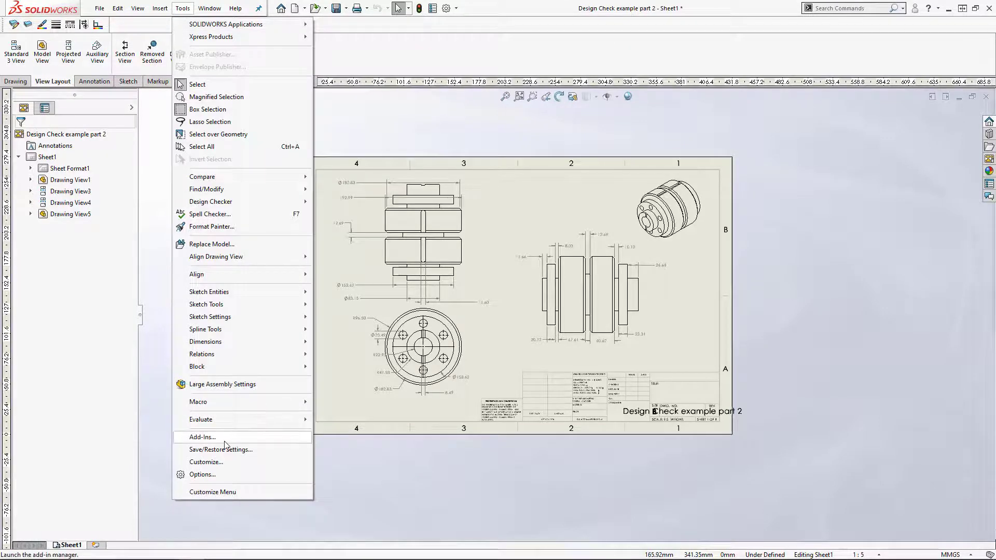
click(202, 436)
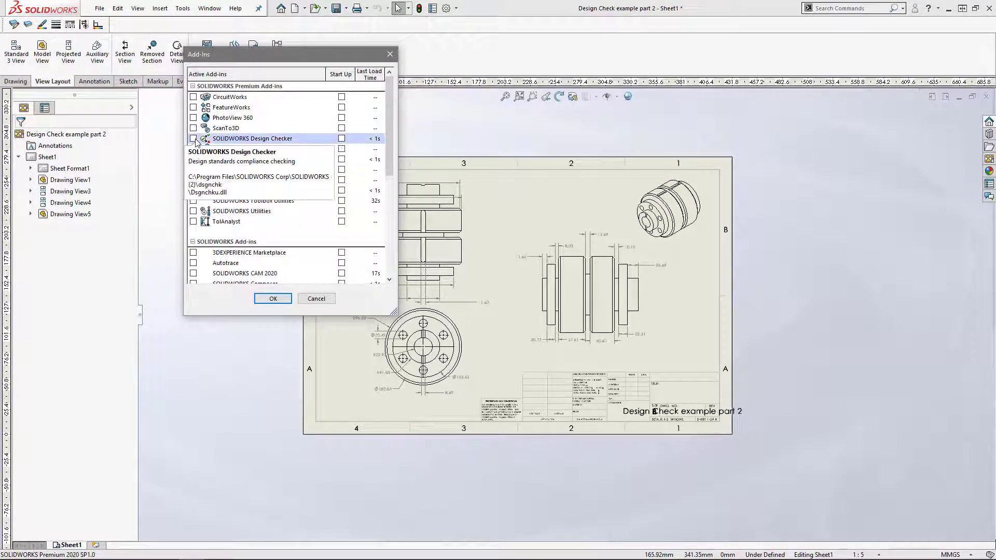
click(193, 139)
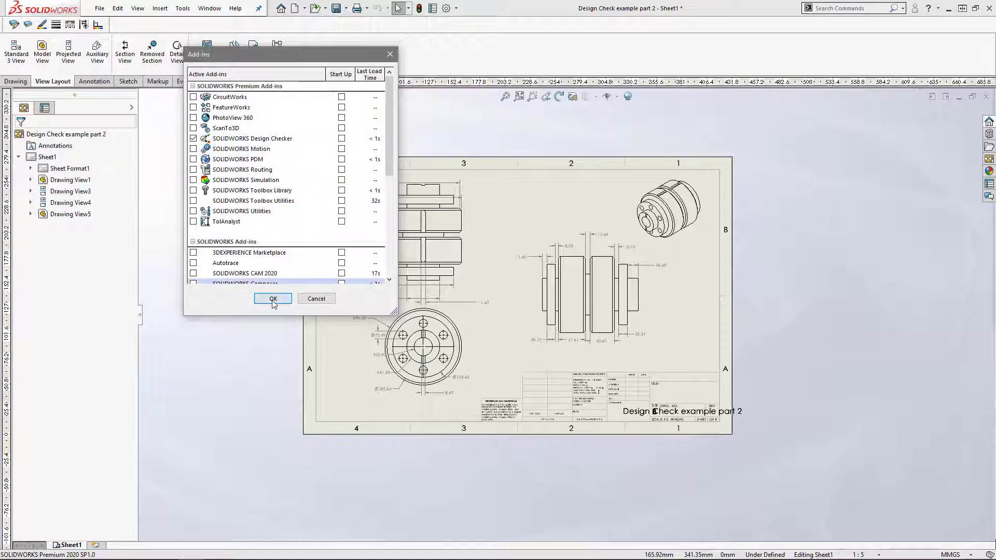
click(273, 298)
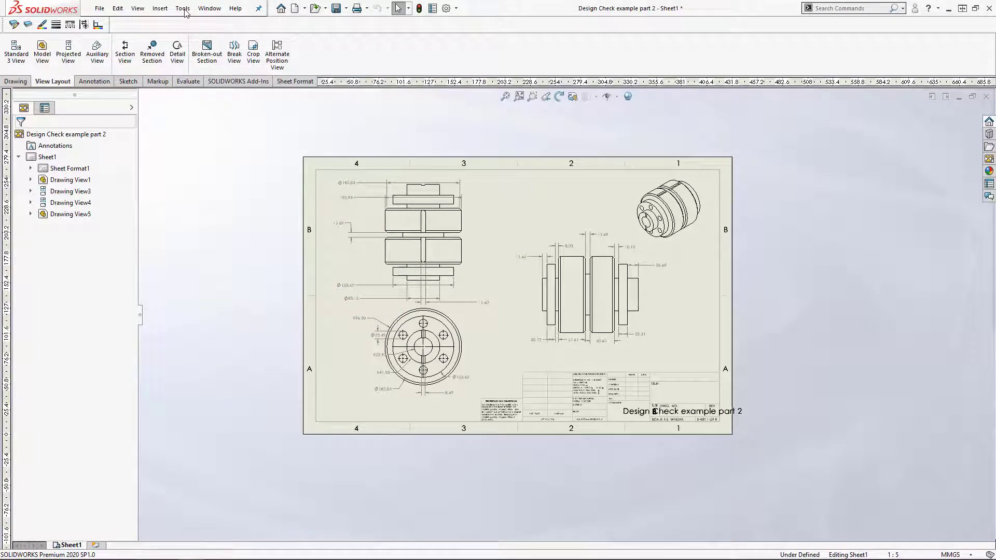
- Show the Design Checker submenu under the Tools menu
click(183, 8)
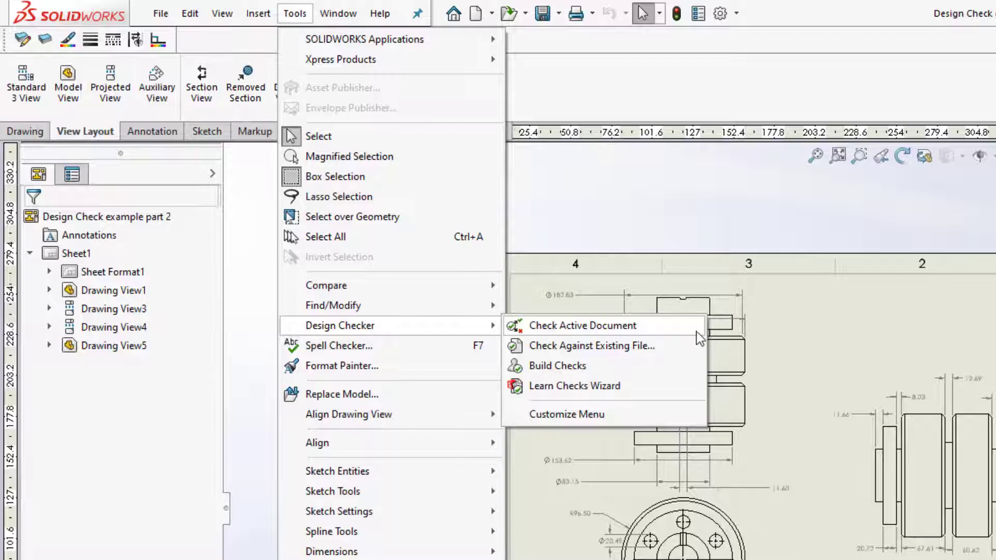
mouse_move(697, 353)
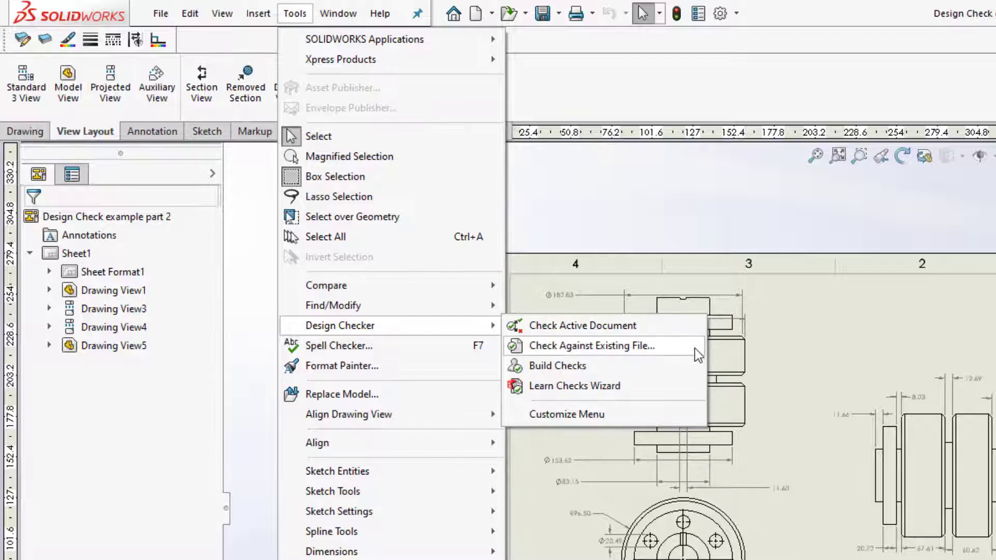
mouse_move(697, 373)
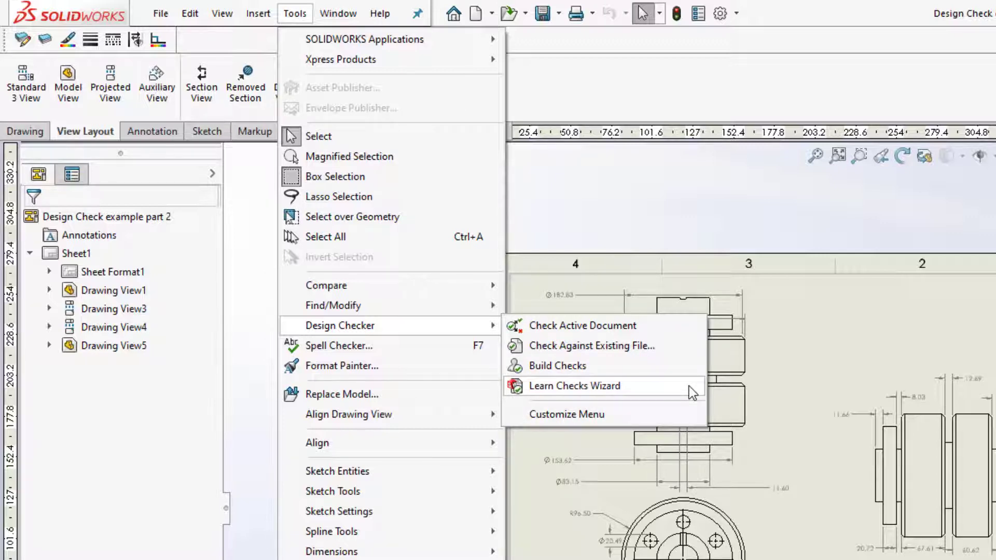
mouse_move(681, 332)
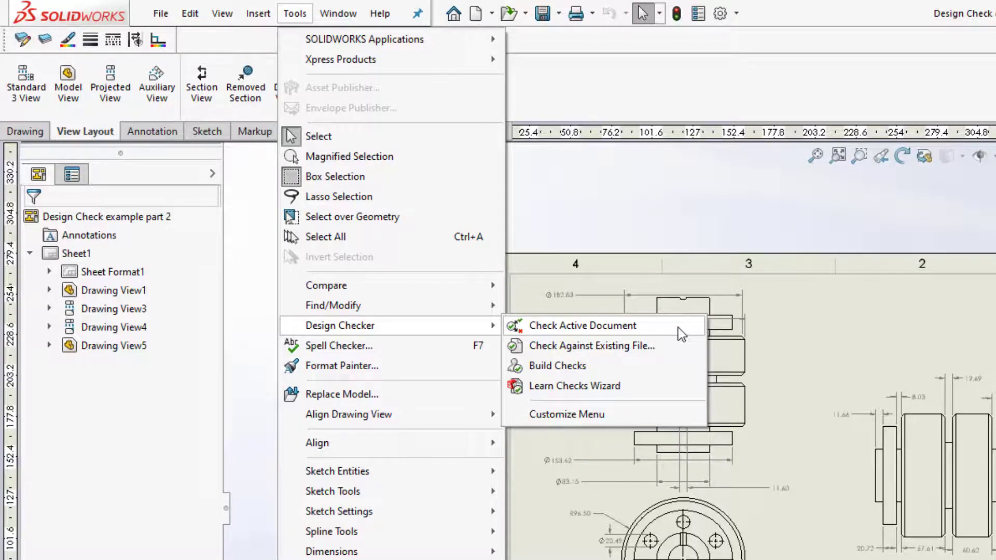
- Start Check Active Document and add the 'solidworks design checker 1' standards file
click(585, 326)
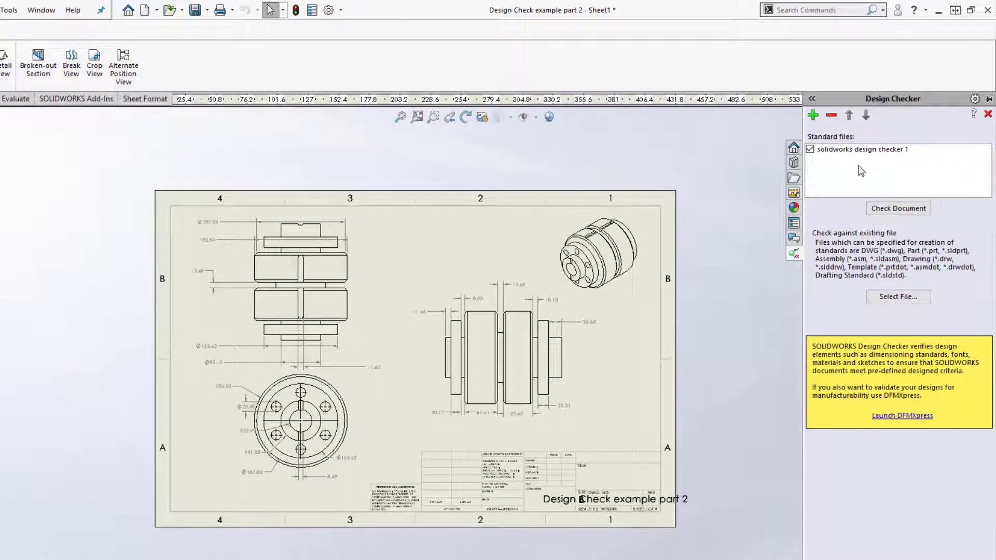
click(814, 115)
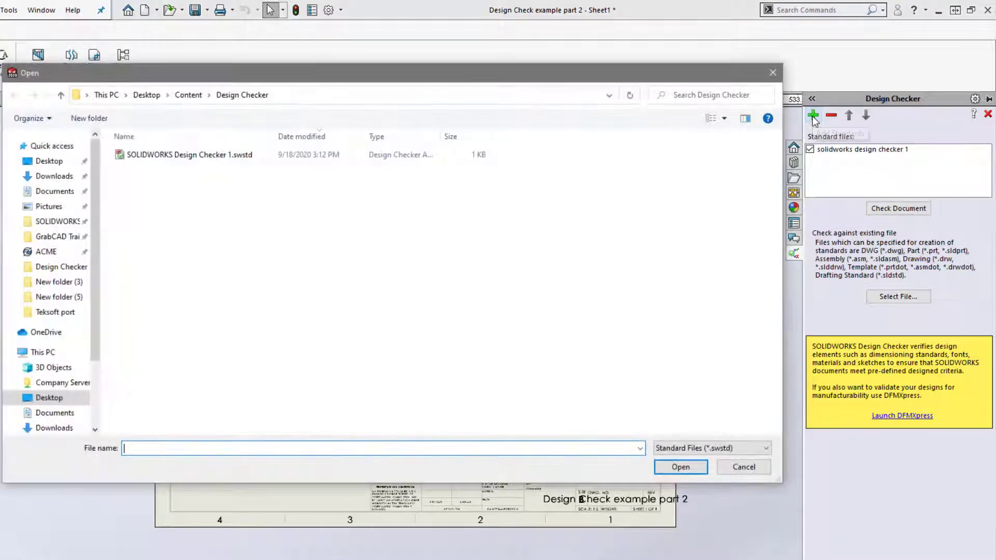
click(183, 155)
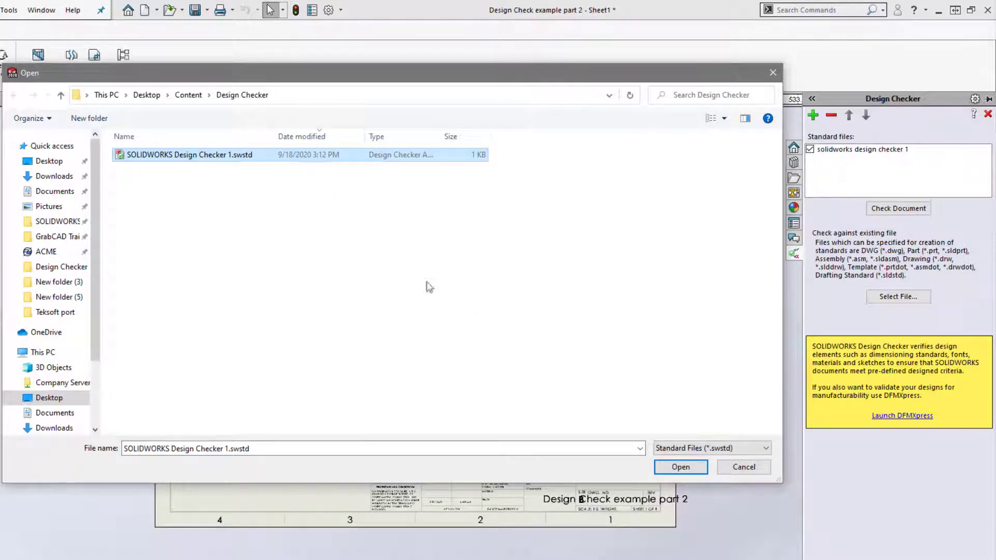
click(681, 467)
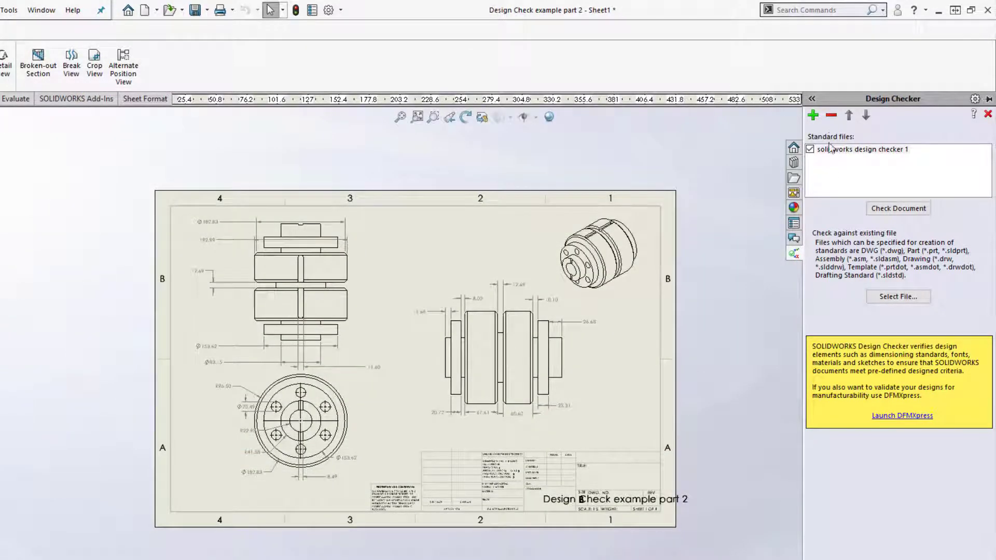
mouse_move(830, 115)
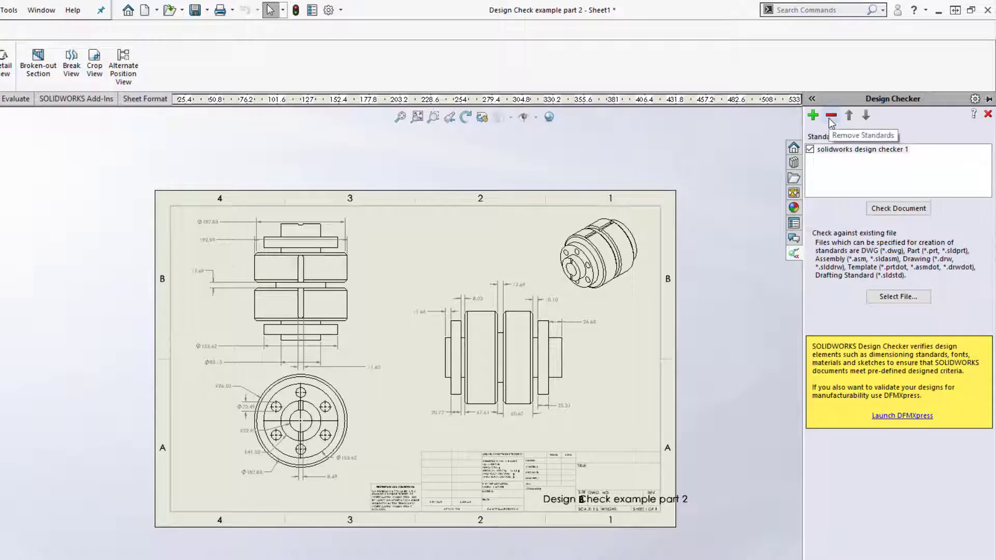
mouse_move(849, 115)
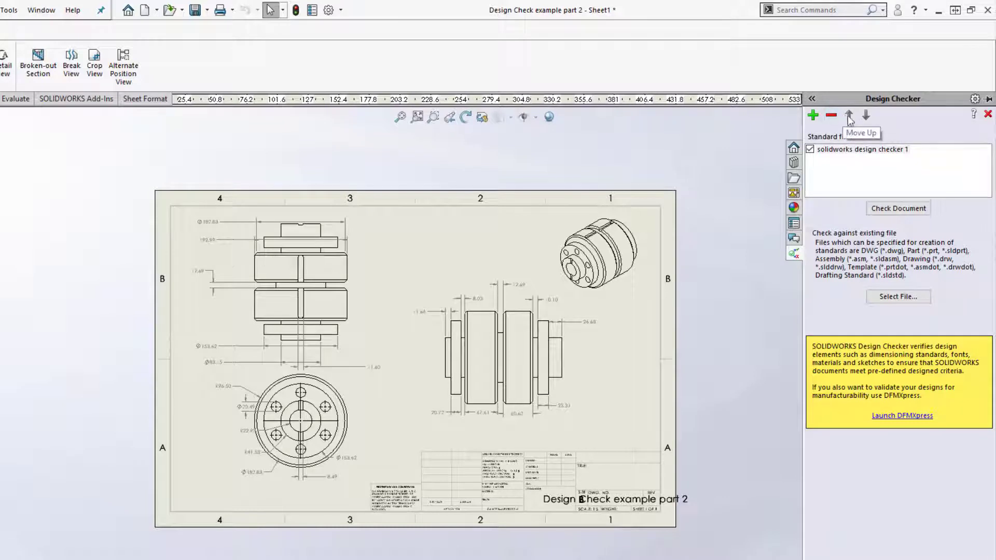
mouse_move(920, 130)
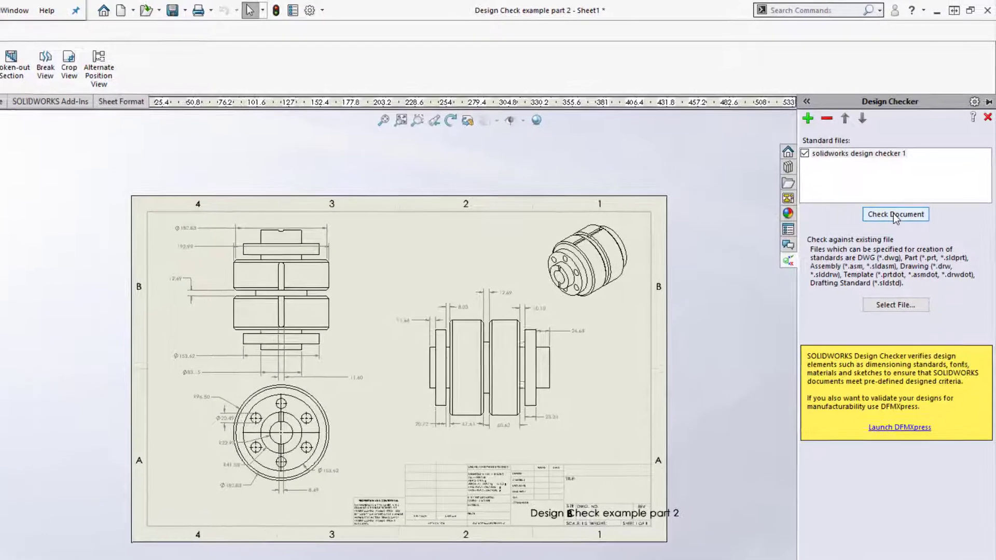
- Run the check, inspect failures like Arrow Style Check, and auto-correct all failures
click(895, 214)
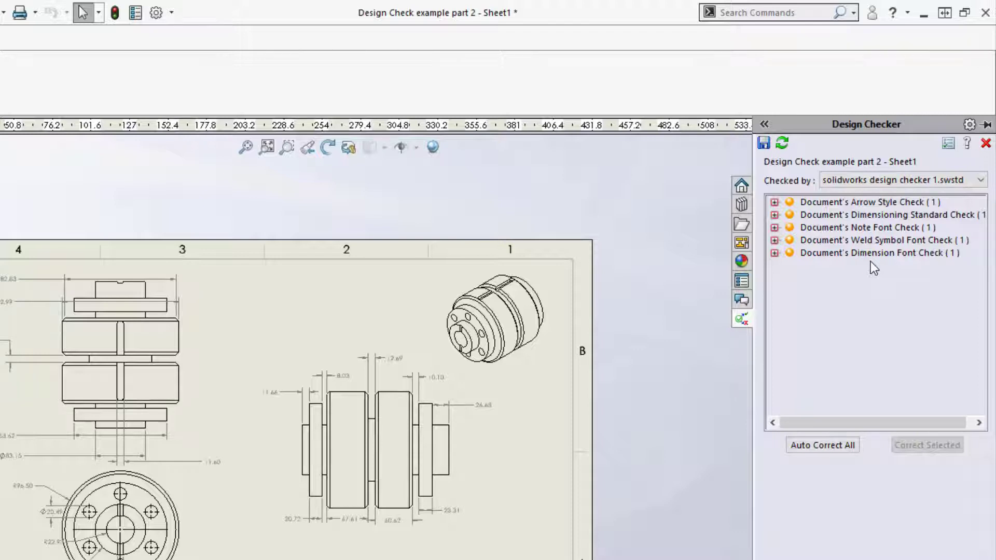
click(774, 202)
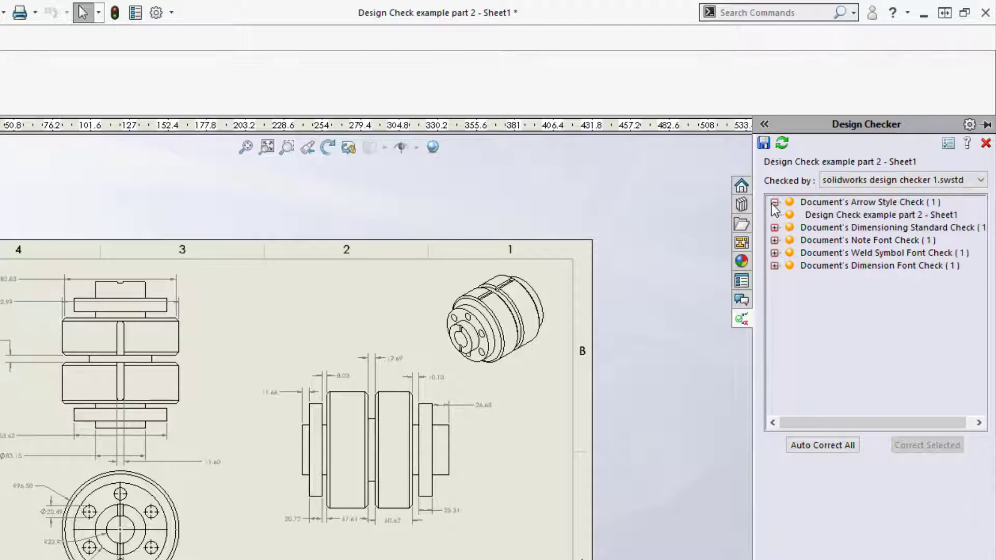
click(774, 227)
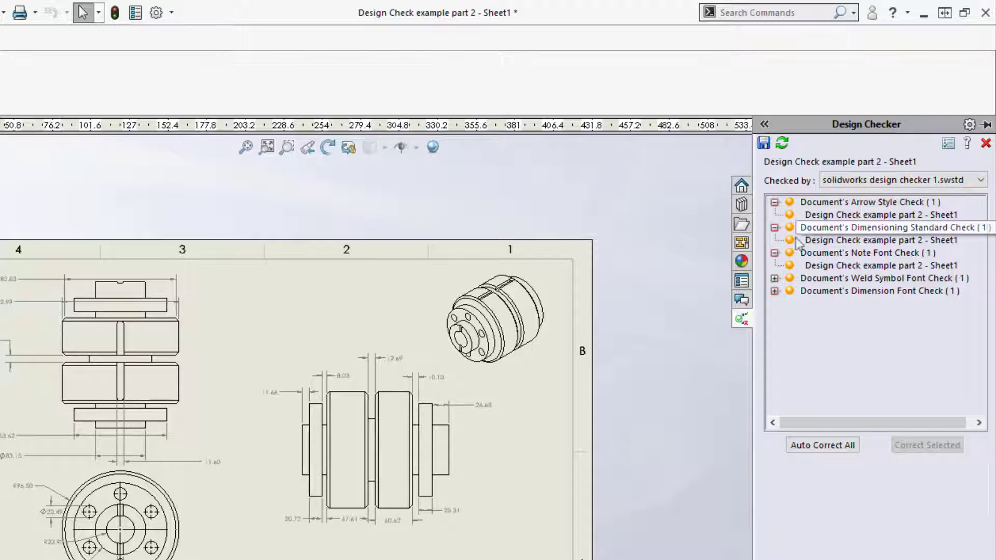
click(882, 215)
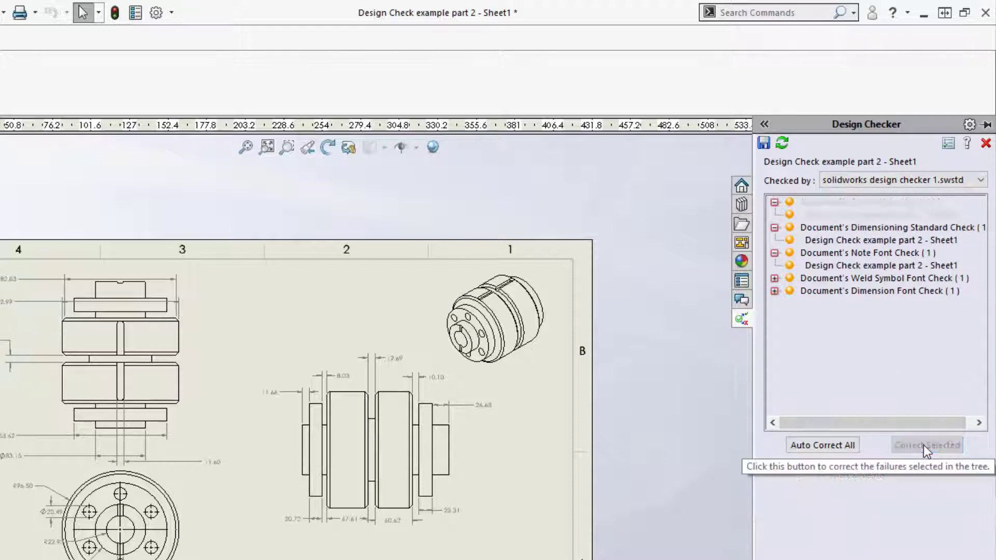
mouse_move(813, 454)
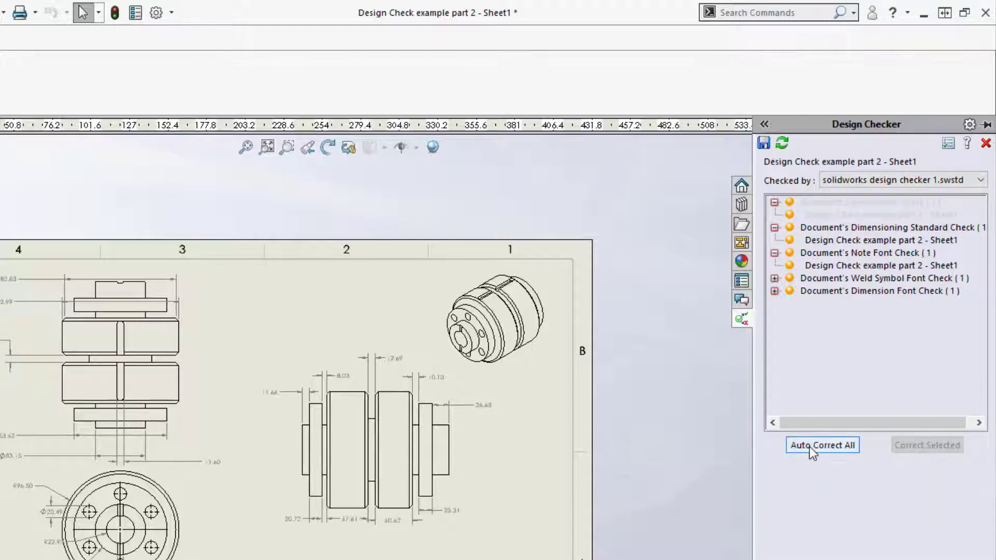
click(822, 445)
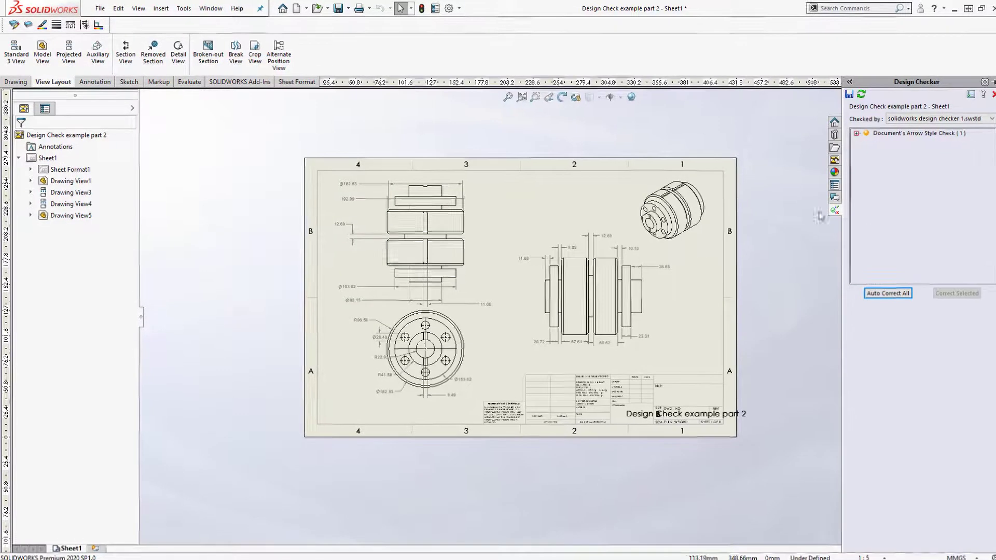
- Launch the standalone Design Checker via Tools > Design Checker > Build Checks
click(177, 9)
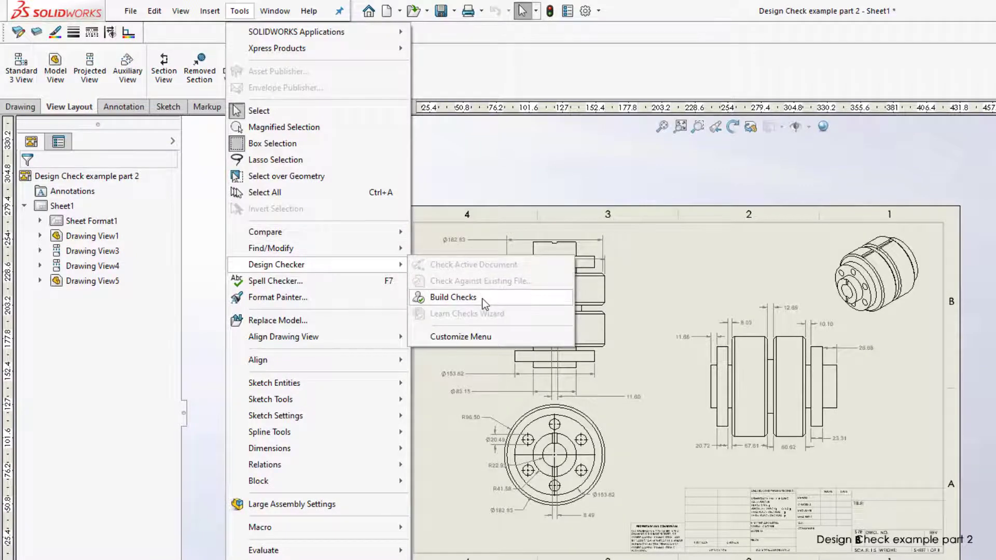
click(451, 297)
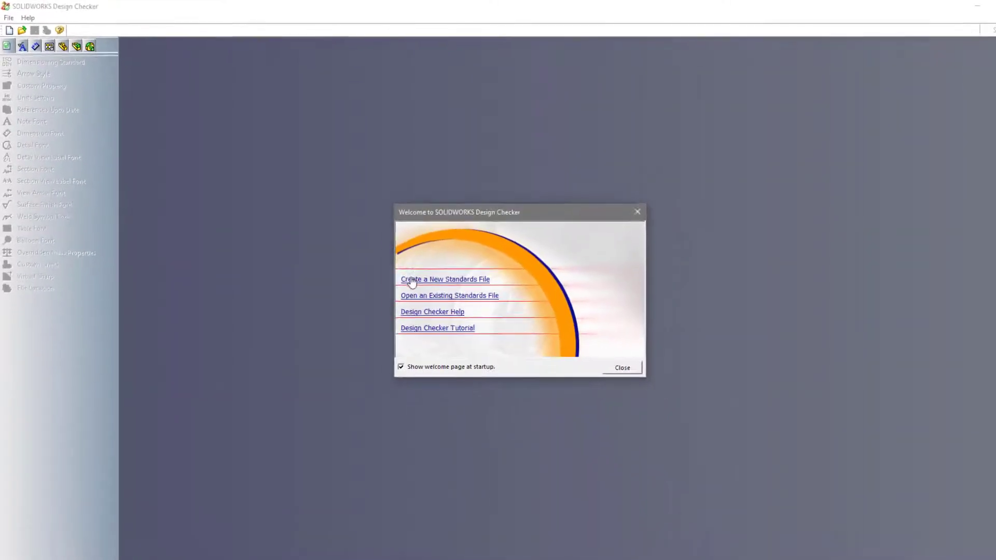
- Create a new standards file with dimensioning standard and units setting checks
click(445, 279)
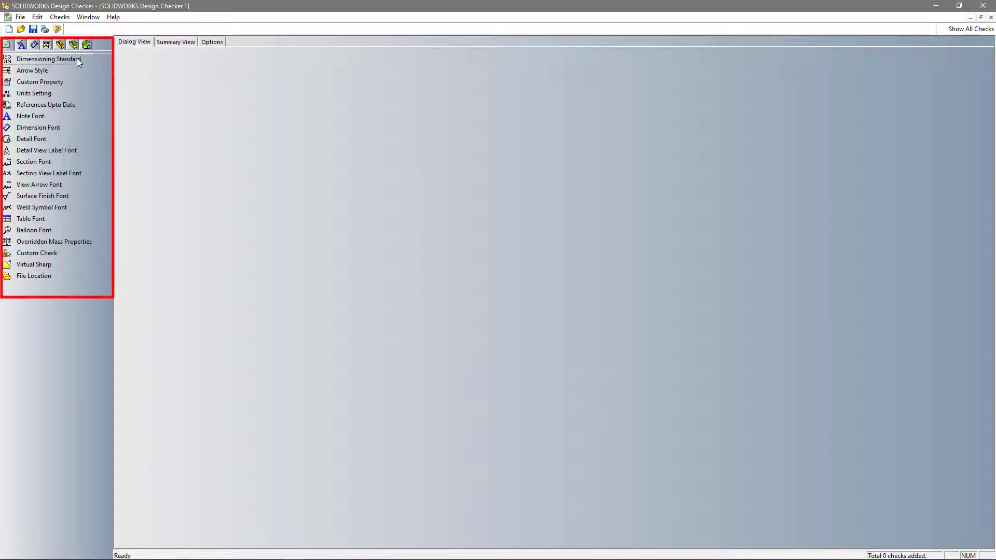
click(49, 58)
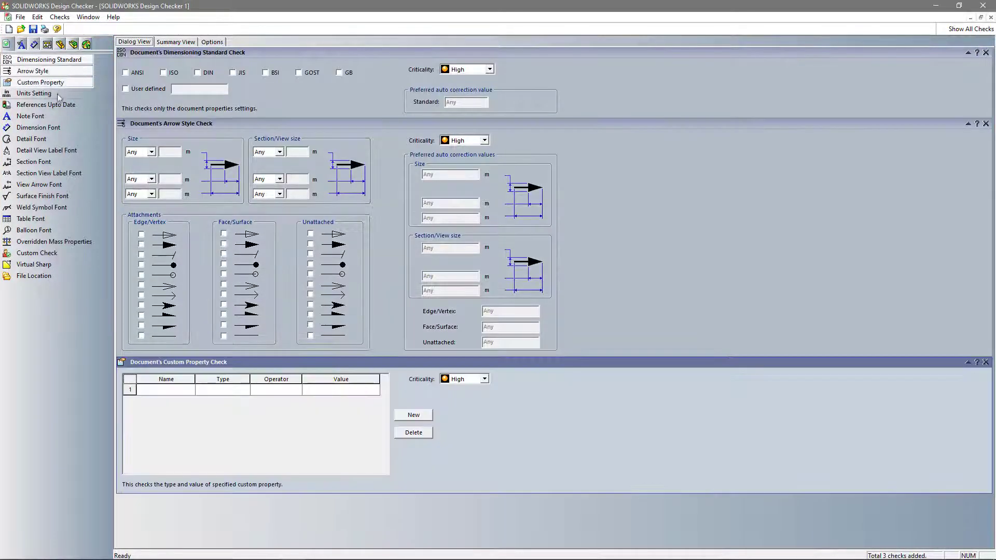
click(33, 93)
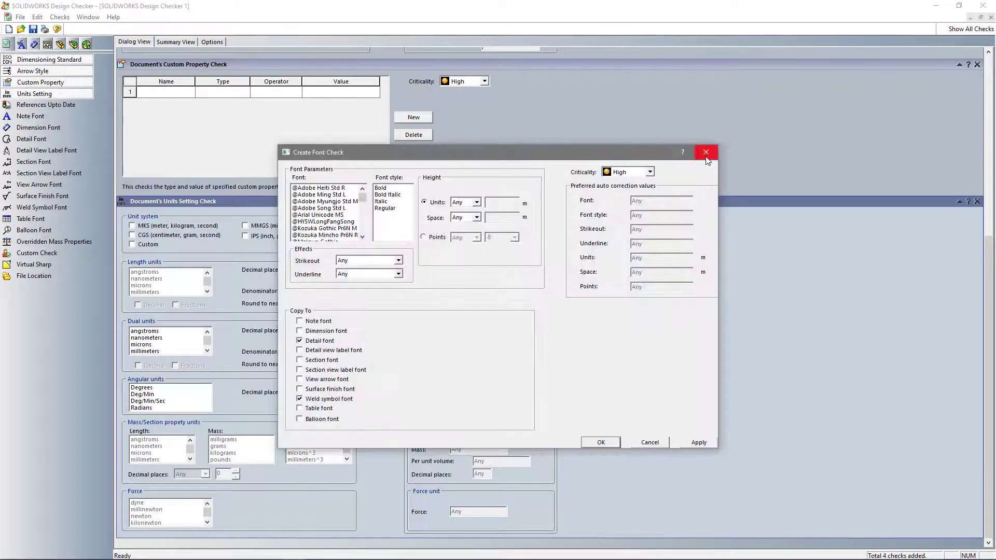
click(706, 151)
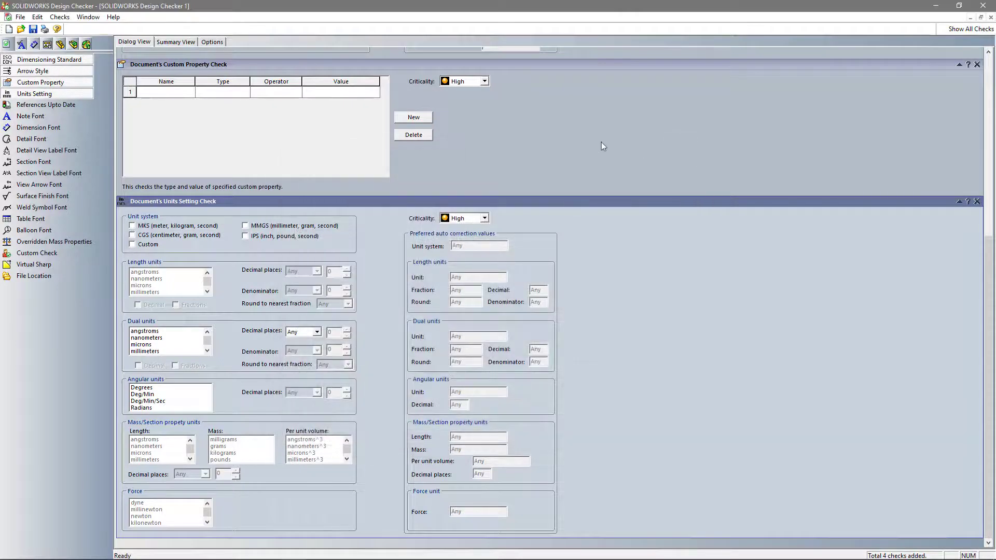